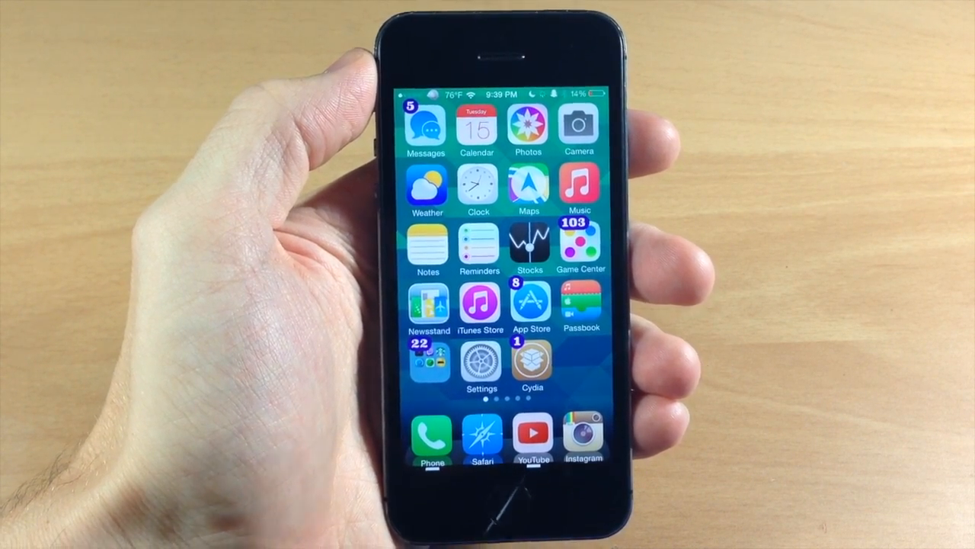
# Step: Launch Settings from the Home Screen and reach the installed tweaks list
pyautogui.click(479, 363)
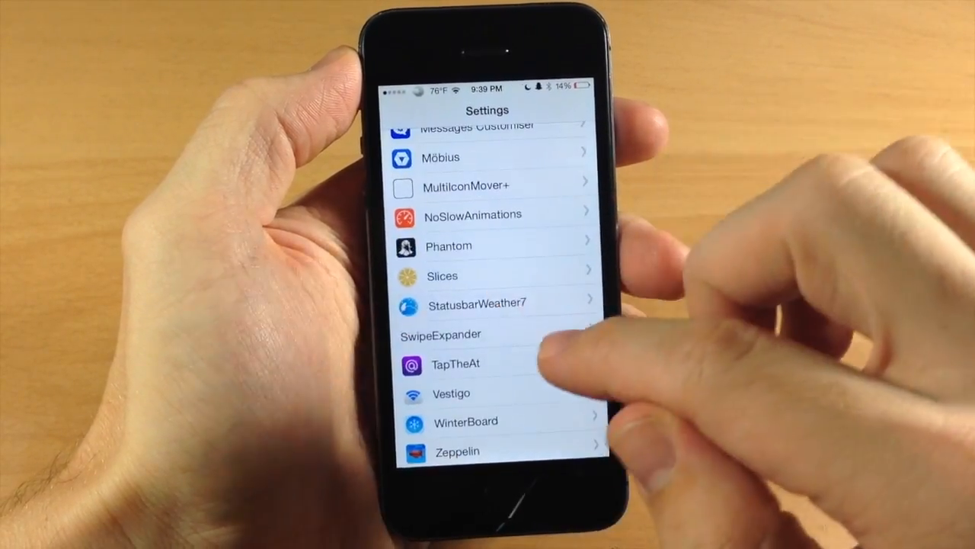
# Step: Enter SwipeExpander's preferences page showing letter case, key names and 70% name opacity
pyautogui.click(439, 335)
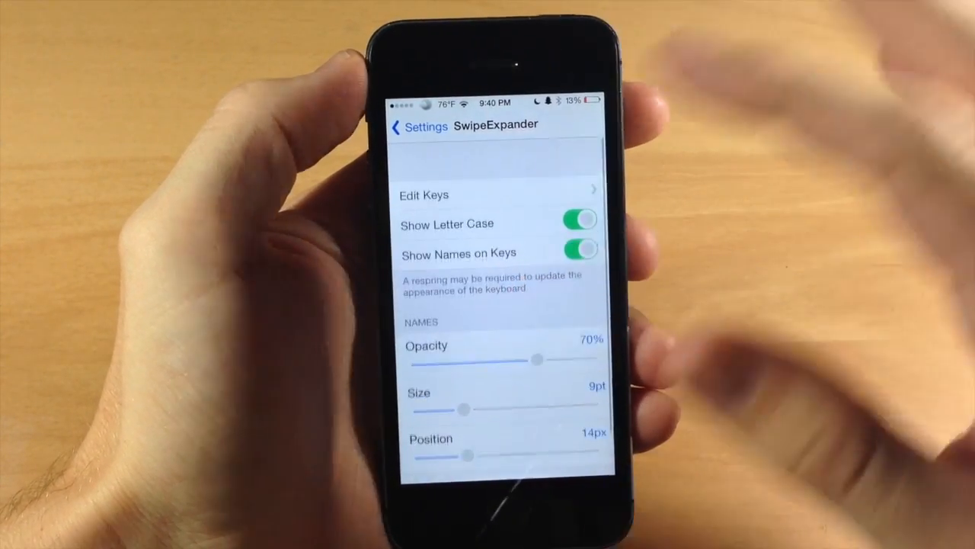
# Step: Go to Edit Keys, showing the keyboard with swipe-up labels like email, select and copy
pyautogui.click(495, 194)
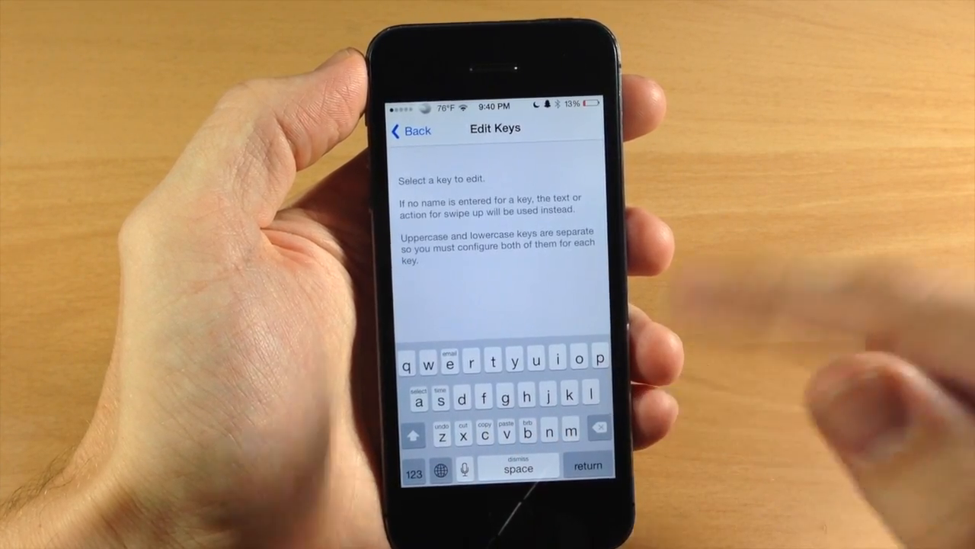
# Step: Name key t 'hello' with an Insert Text swipe-up action, then switch to Notes to try it
pyautogui.click(492, 360)
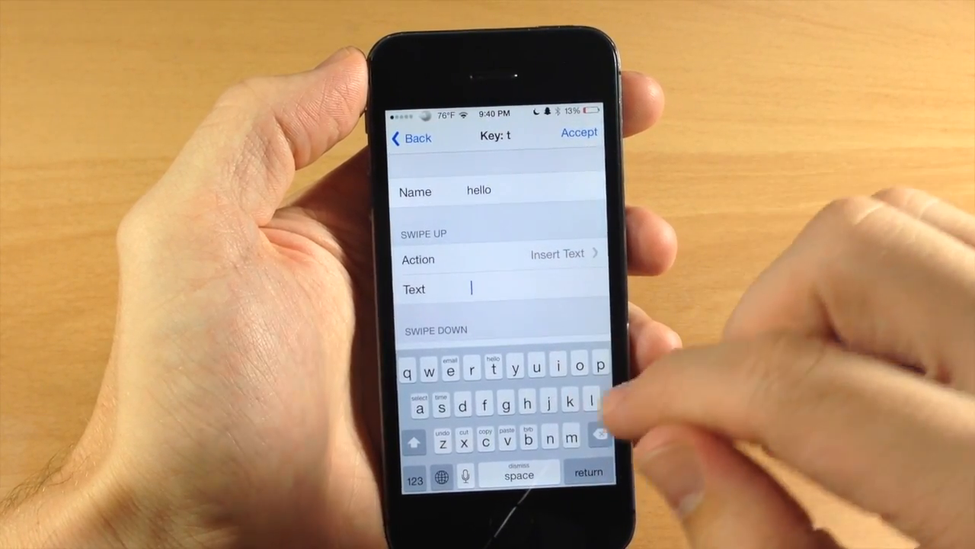
pyautogui.write('he')
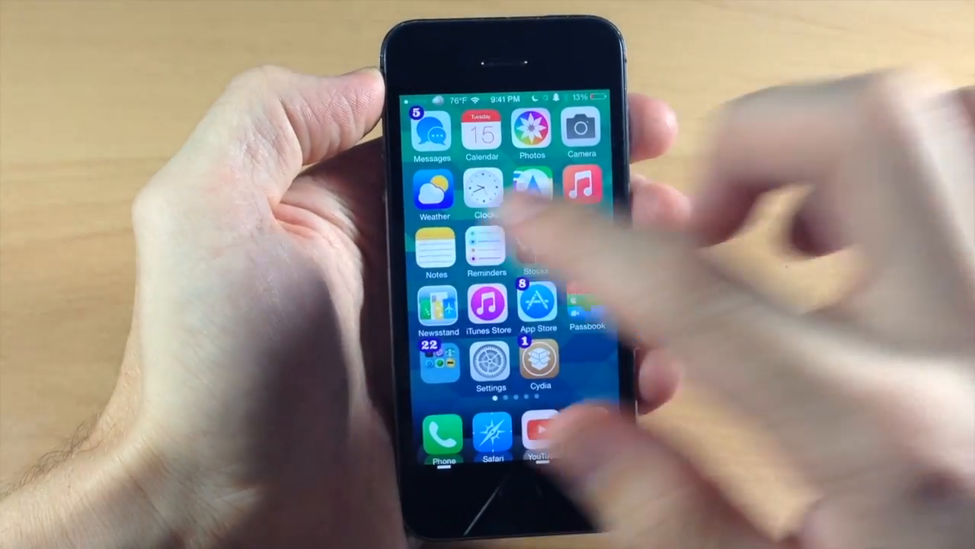
pyautogui.click(436, 248)
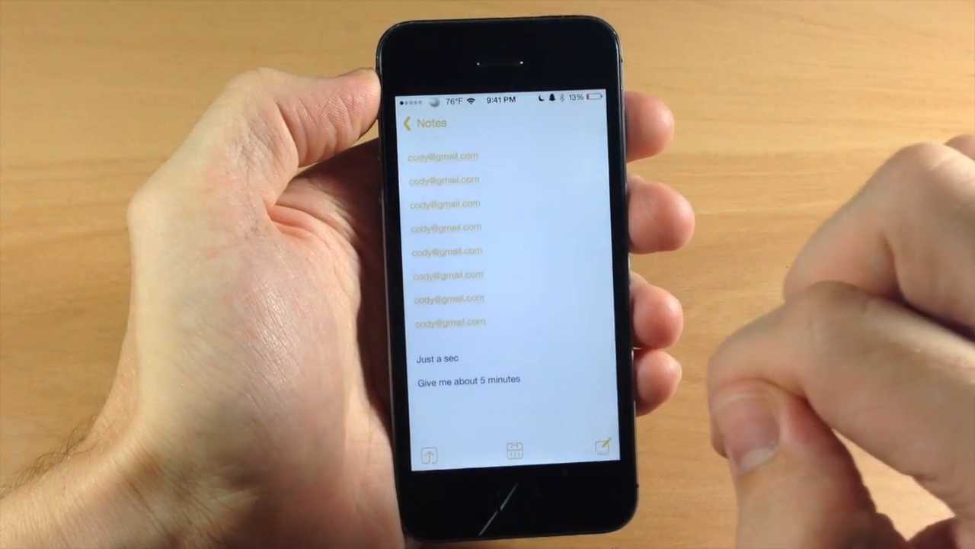